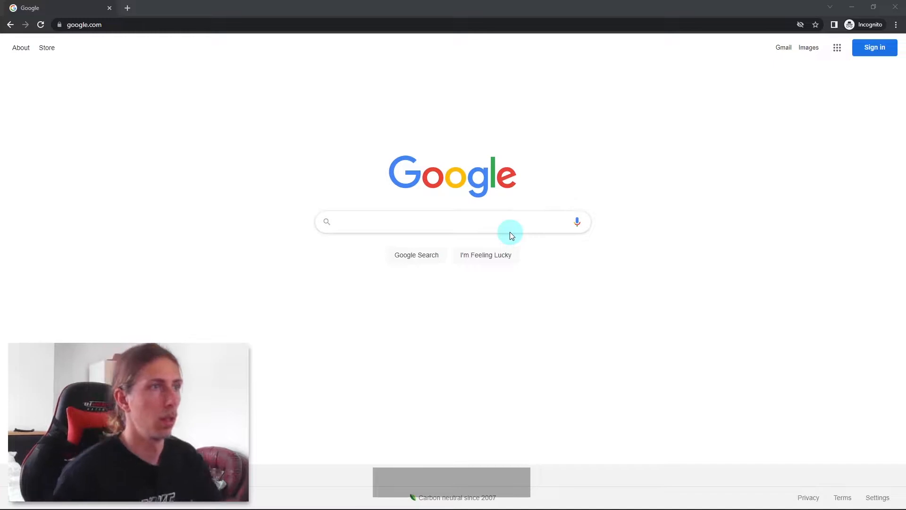
# Search Google for "nike logo"
pyautogui.write('nike logo')
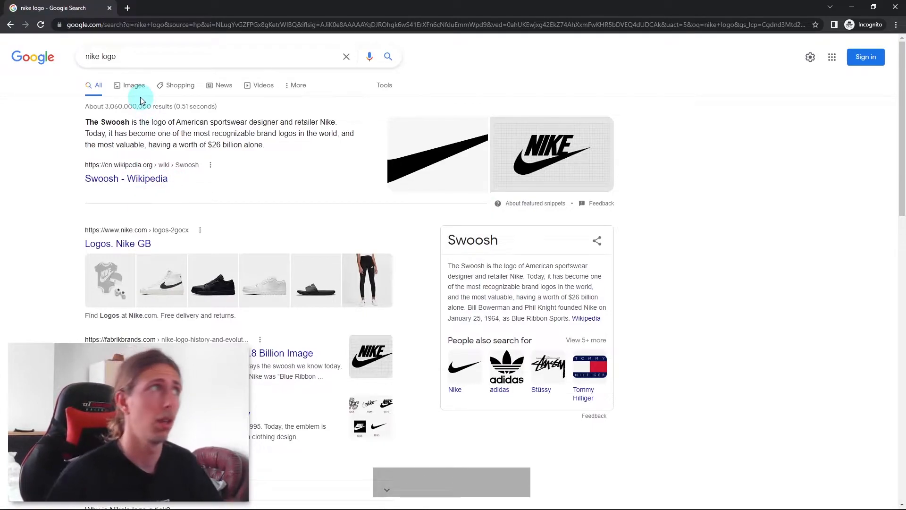
# Switch to image results and preview the red Swoosh logo
pyautogui.click(133, 85)
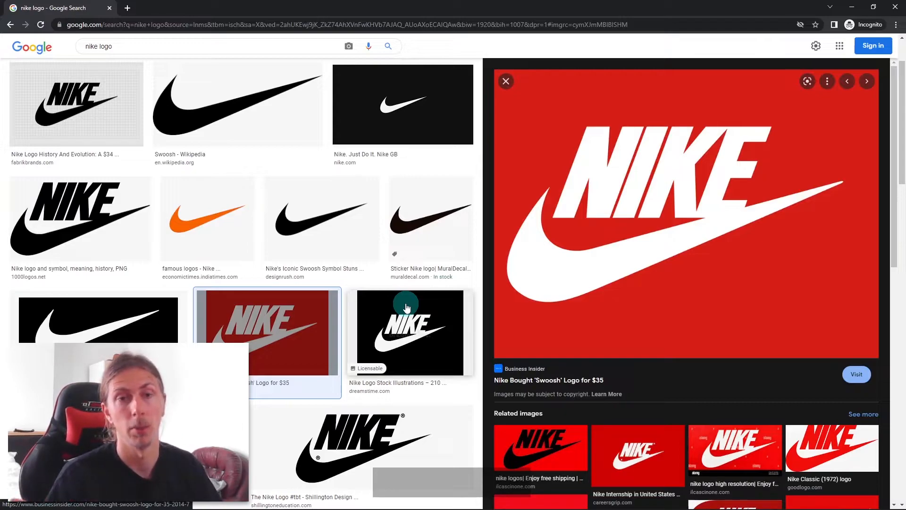
pyautogui.moveTo(559, 262)
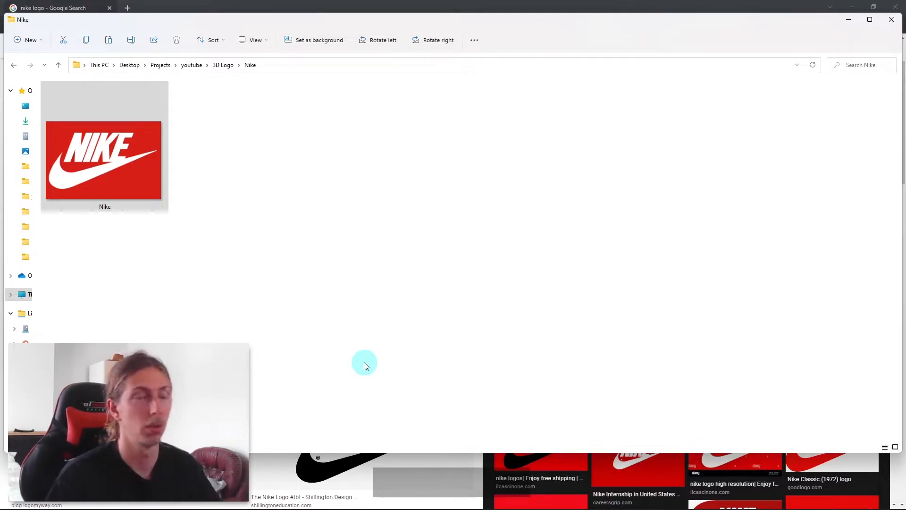
# Open the Nike folder inside 3D Logo holding the saved red image
pyautogui.doubleClick(105, 160)
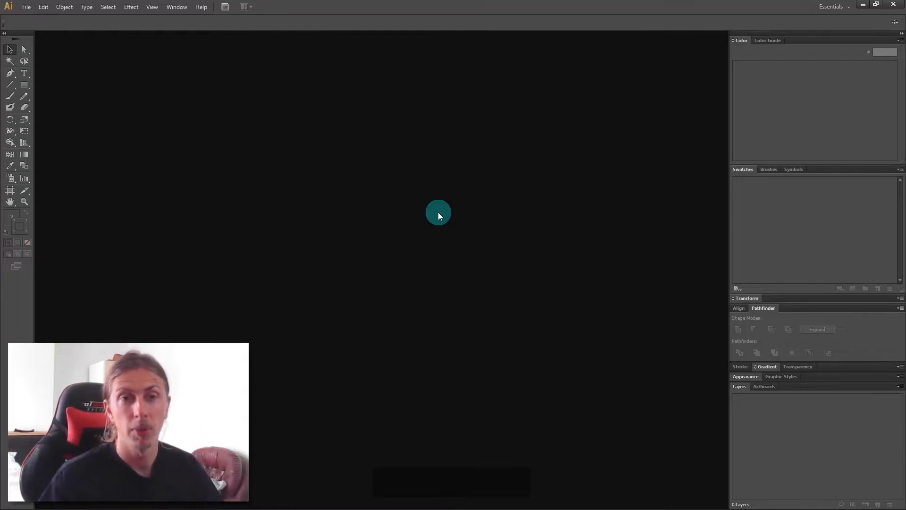
# Open Nike.jpg from the Nike folder as an Illustrator document
pyautogui.moveTo(438, 211); pyautogui.dragTo(404, 193)
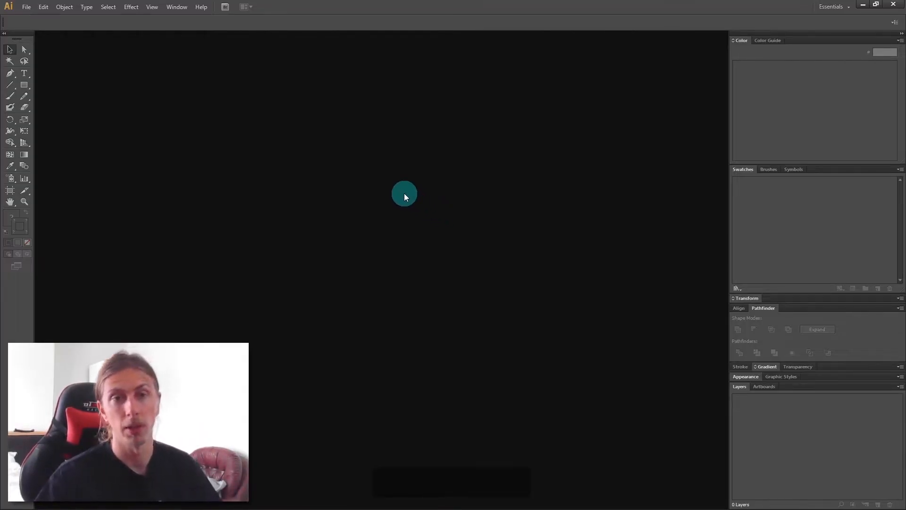
pyautogui.click(26, 7)
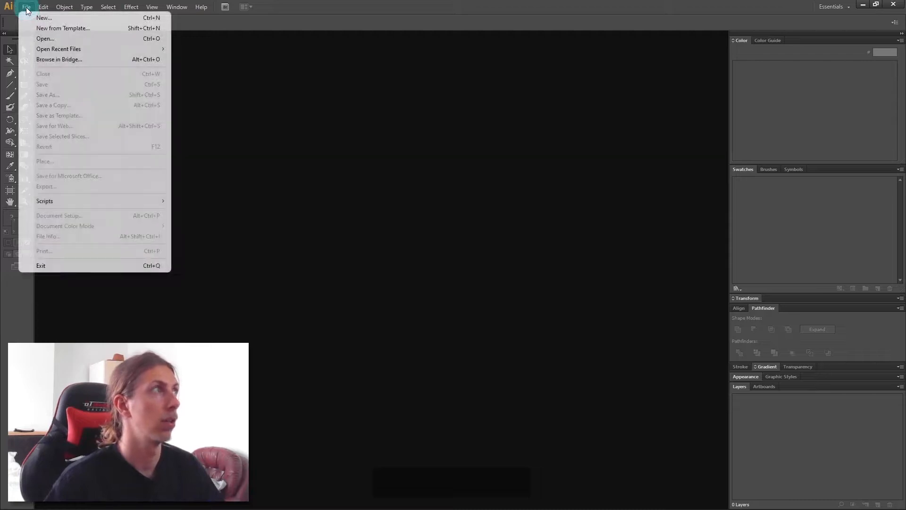
pyautogui.click(44, 38)
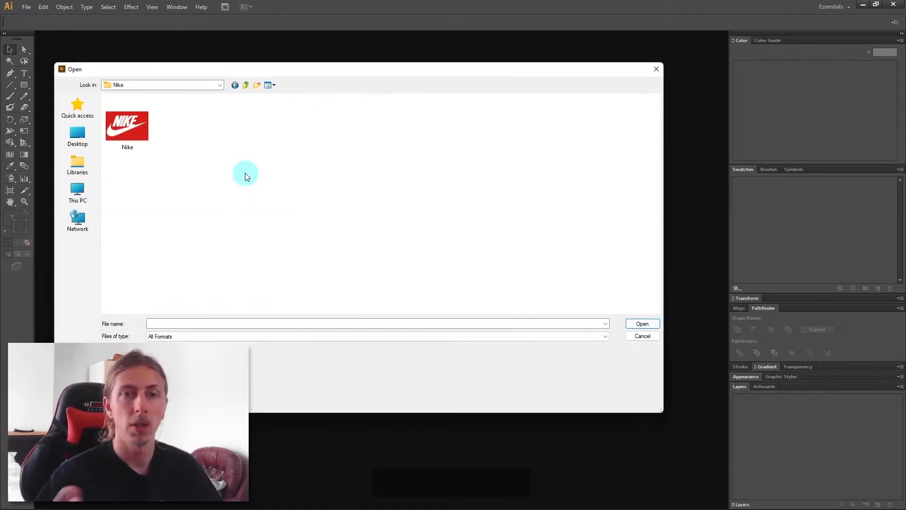
pyautogui.click(126, 123)
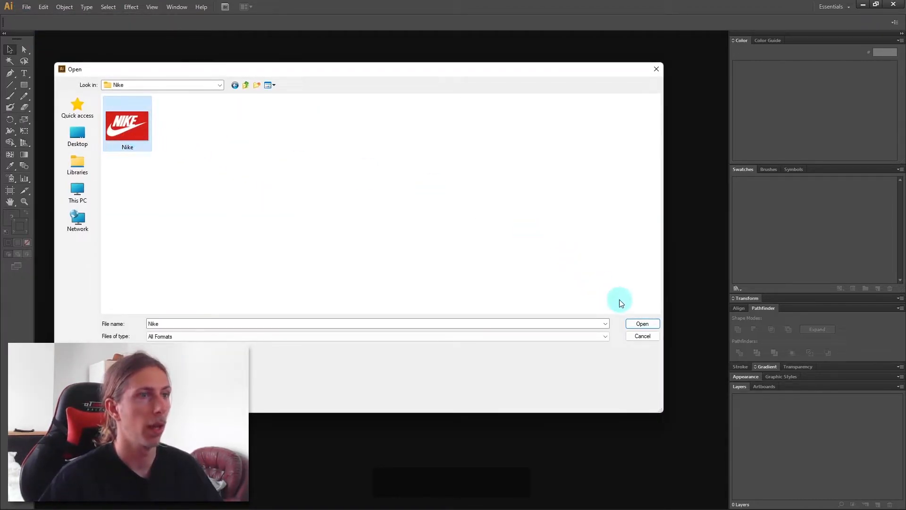
pyautogui.click(641, 323)
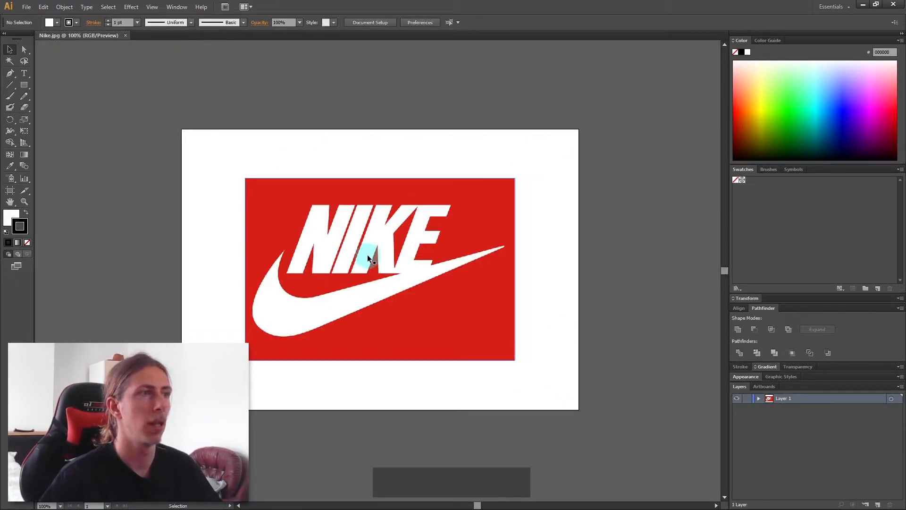
# Image-trace the Nike picture with the Black and White Logo preset
pyautogui.click(370, 258)
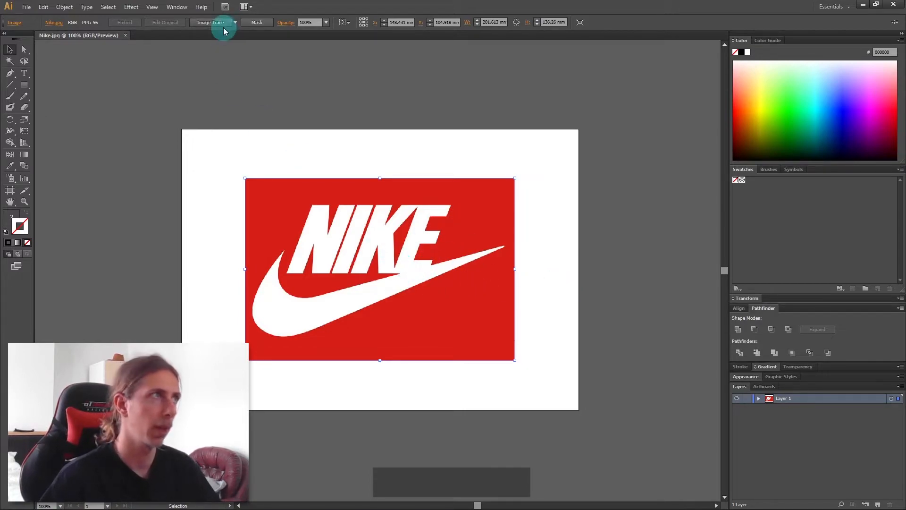
pyautogui.click(234, 23)
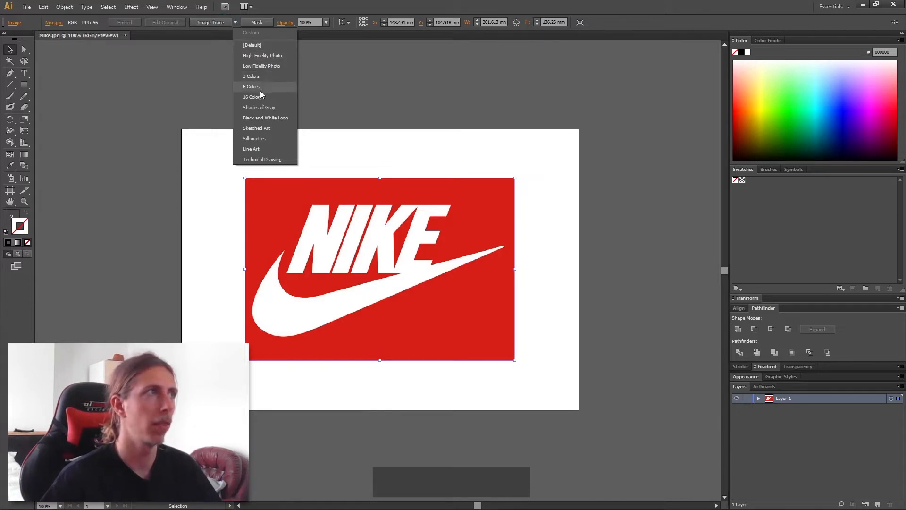
pyautogui.moveTo(260, 148)
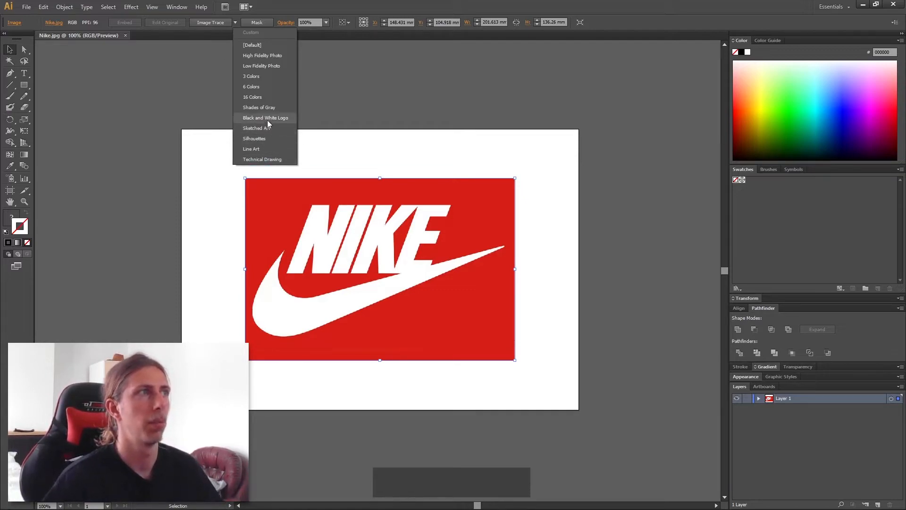
pyautogui.click(265, 118)
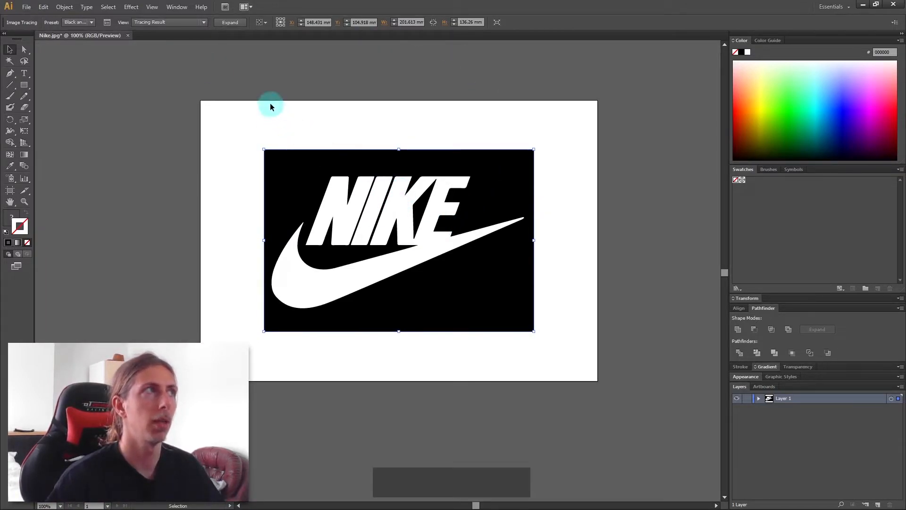
# Expand the trace and delete the black background compound path
pyautogui.click(229, 22)
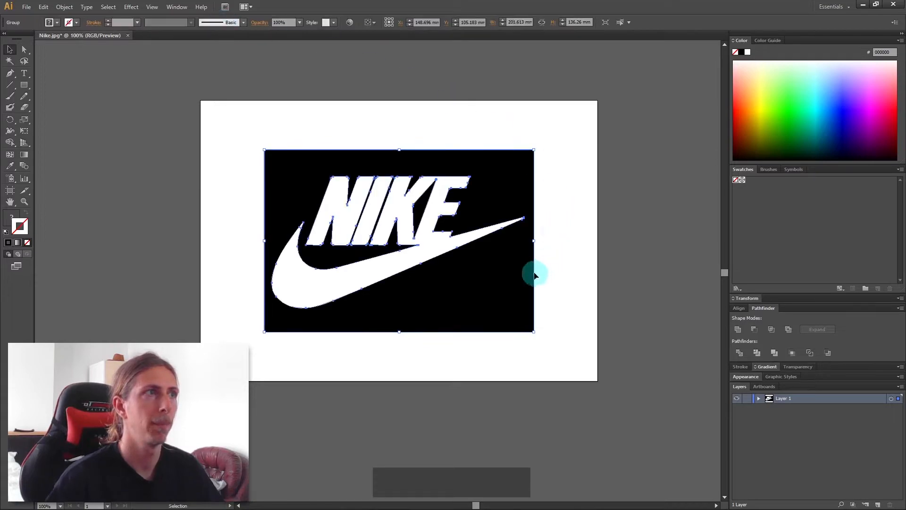
pyautogui.moveTo(485, 121)
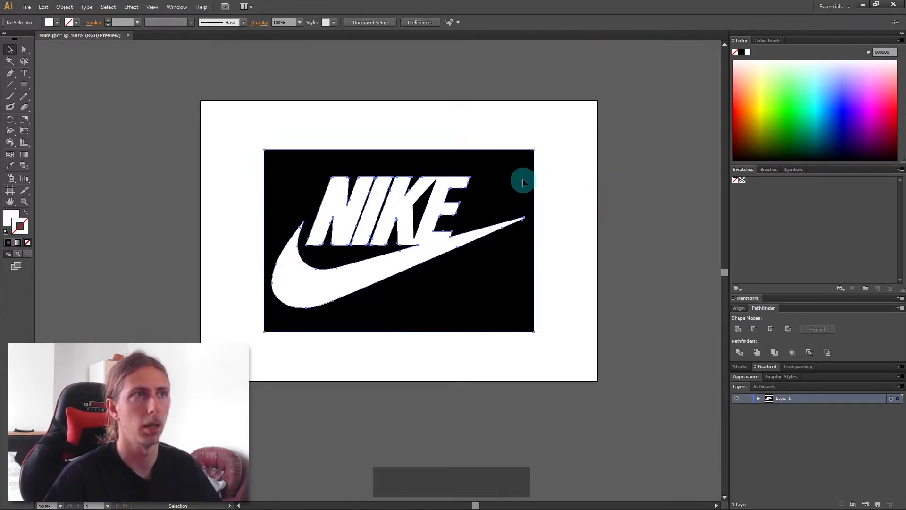
pyautogui.click(522, 180)
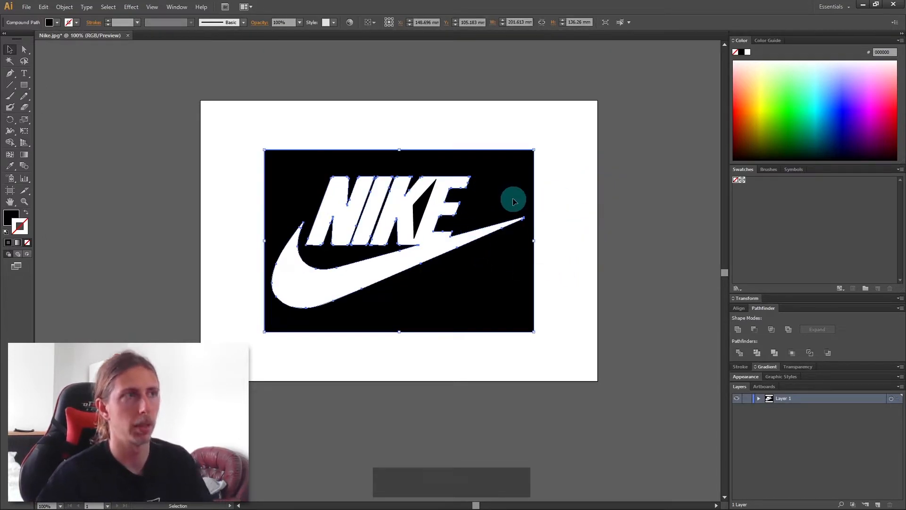
pyautogui.press('Delete')
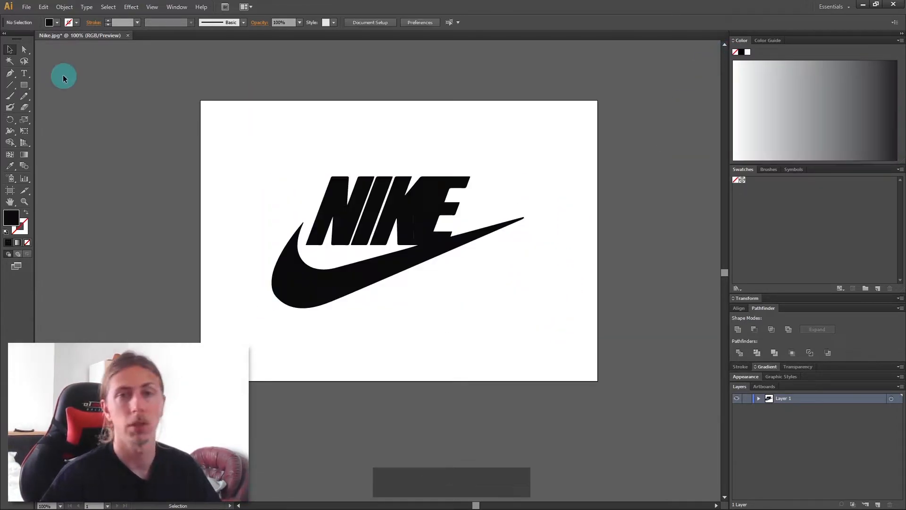
# Reposition the black Nike logo at the artboard's top-left
pyautogui.click(438, 221)
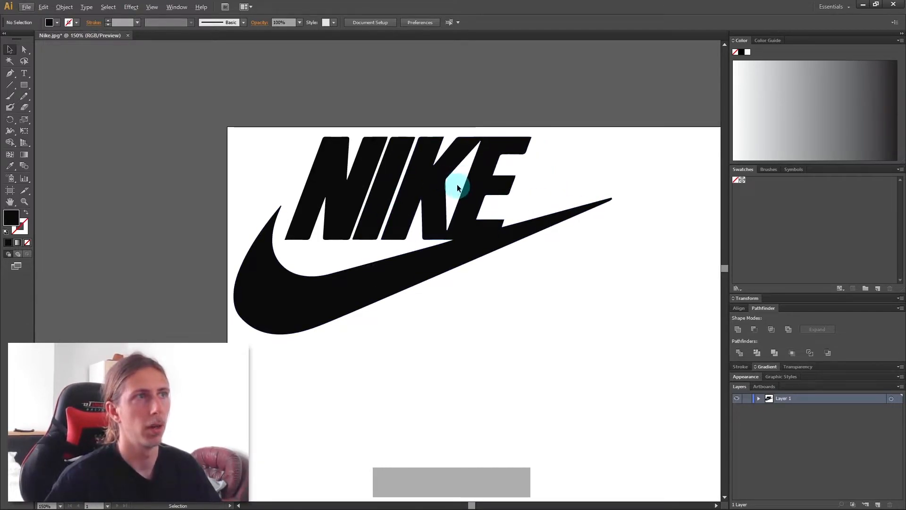
pyautogui.moveTo(338, 179)
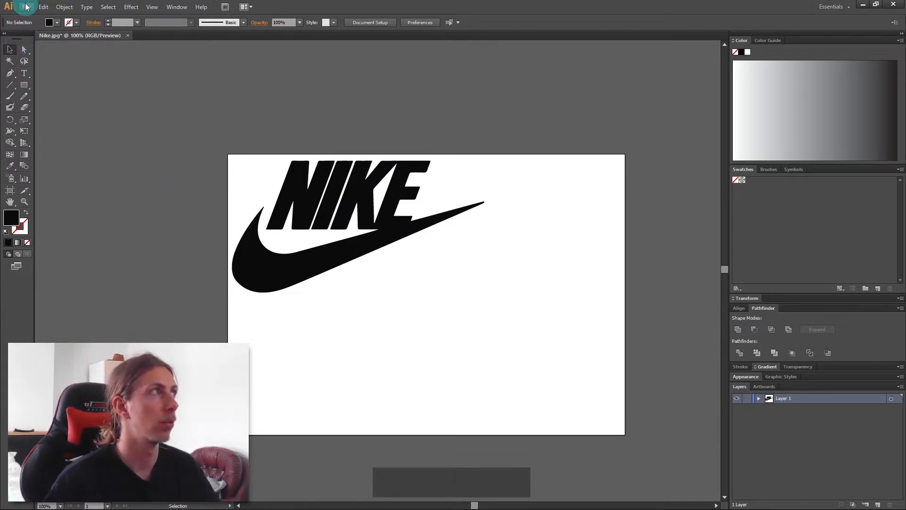
# Export the logo as AutoCAD Interchange File (DXF) with default export options
pyautogui.click(26, 6)
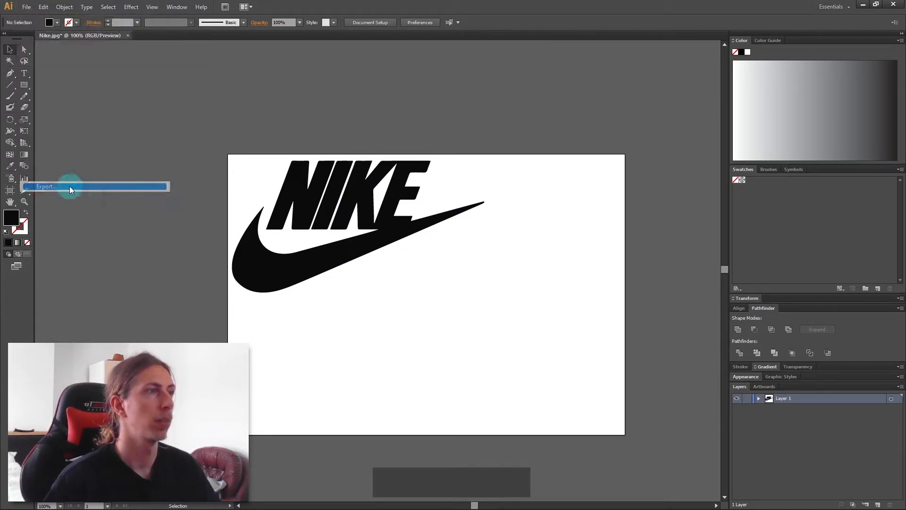
pyautogui.click(46, 187)
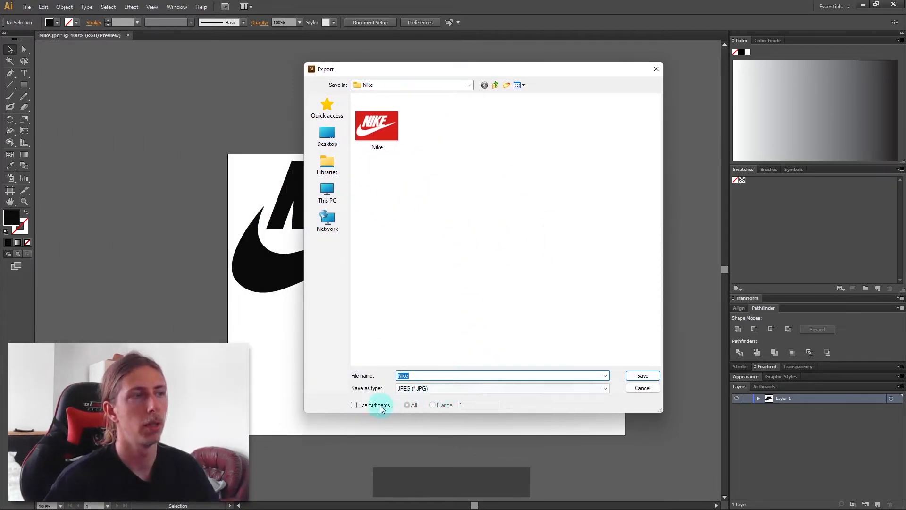
pyautogui.click(604, 388)
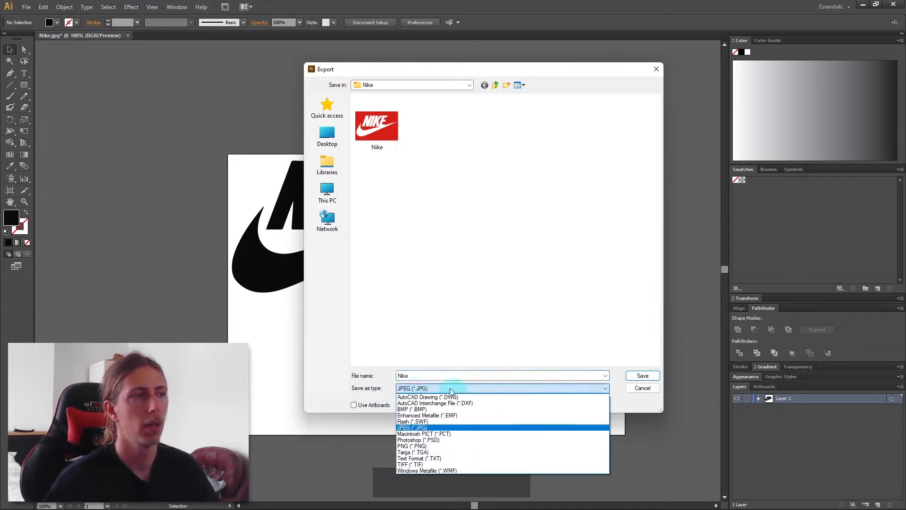
pyautogui.moveTo(461, 402)
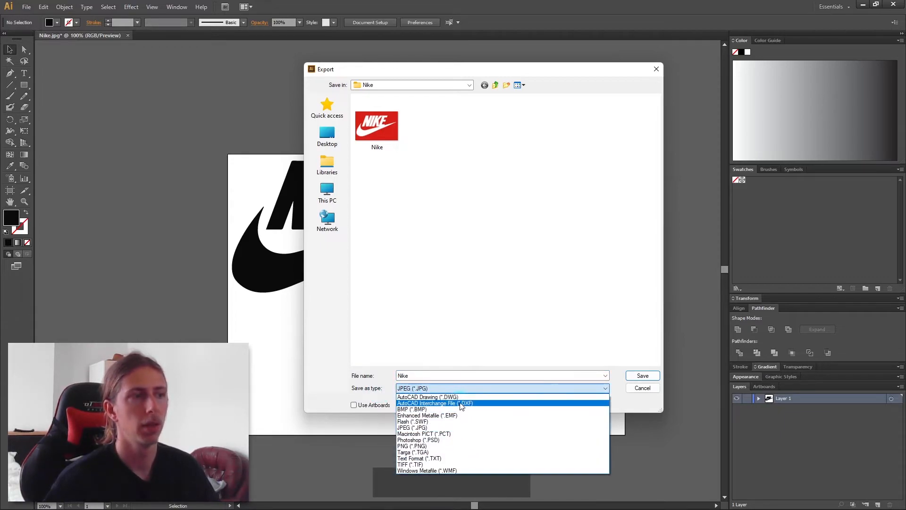
pyautogui.moveTo(514, 408)
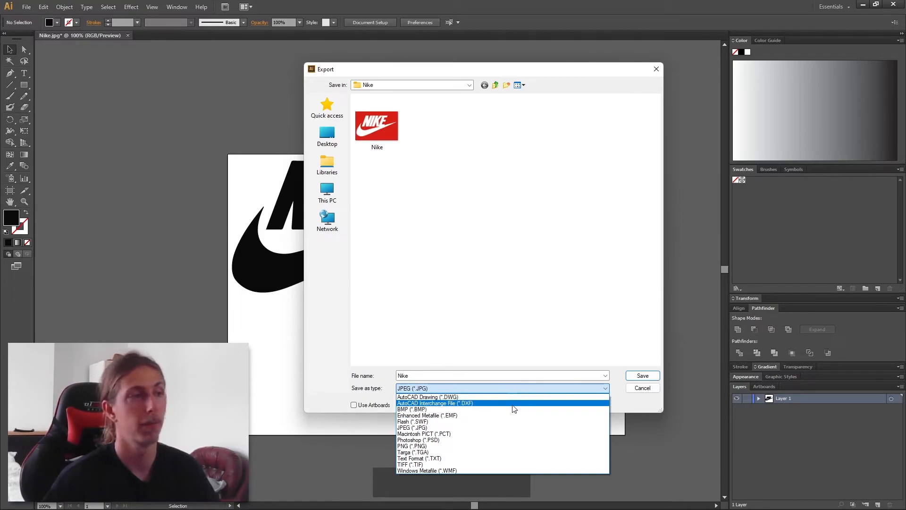
pyautogui.click(642, 375)
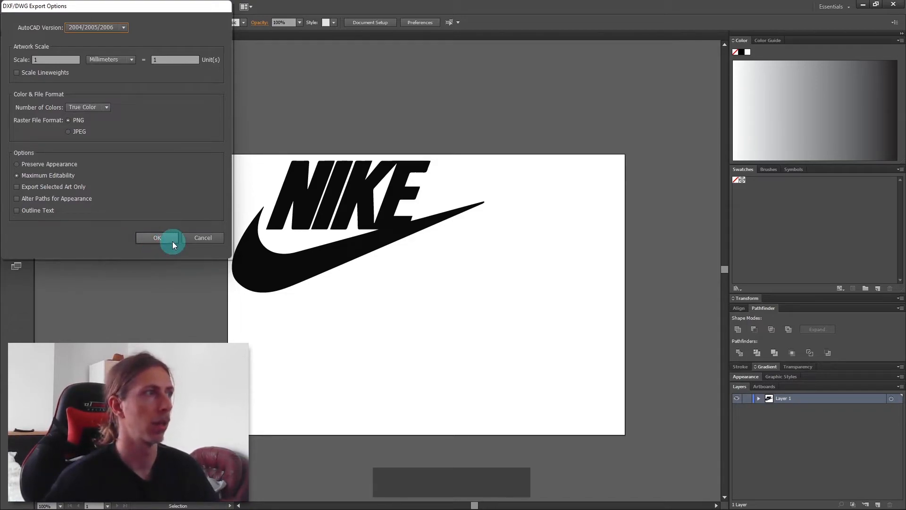
pyautogui.click(155, 237)
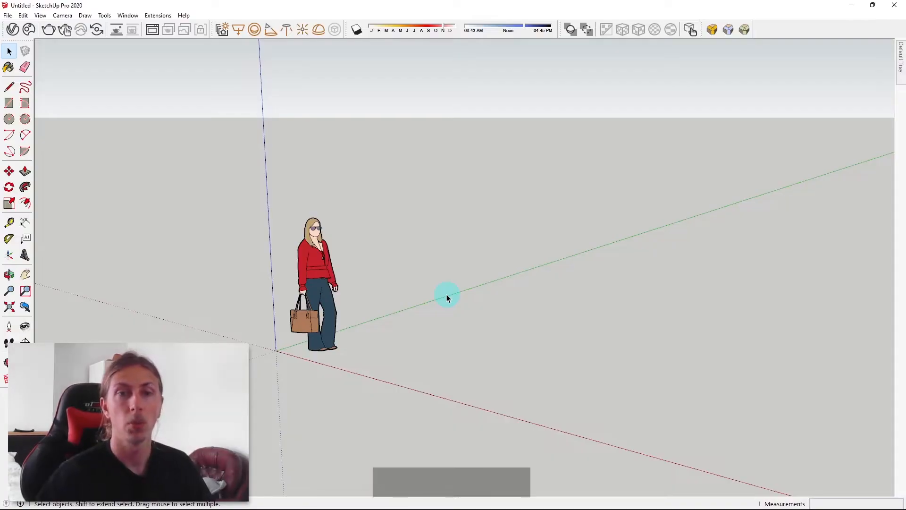
pyautogui.moveTo(434, 309)
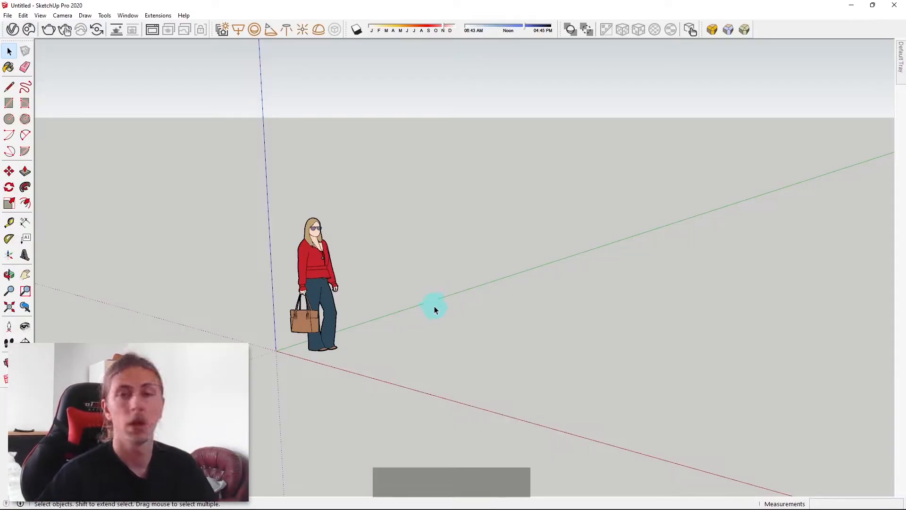
# Import the Nike DXF file and close the Import Results window
pyautogui.click(8, 15)
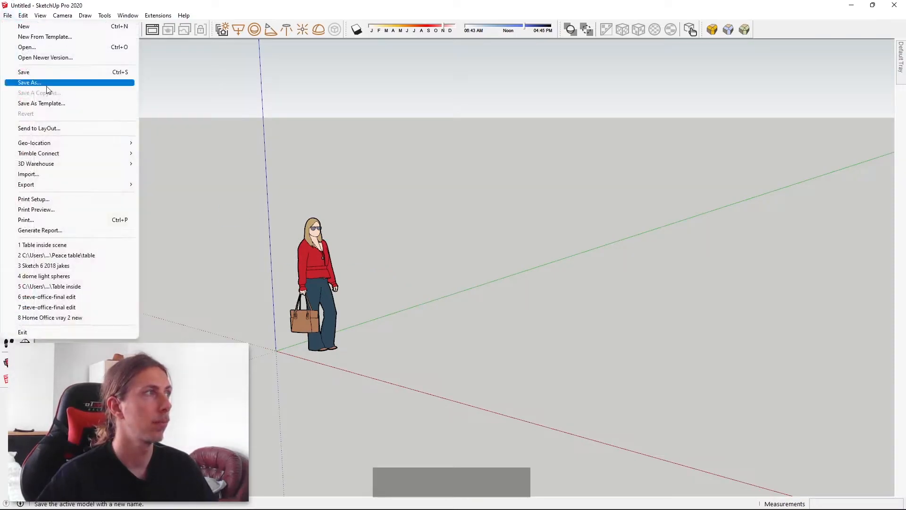
pyautogui.click(28, 174)
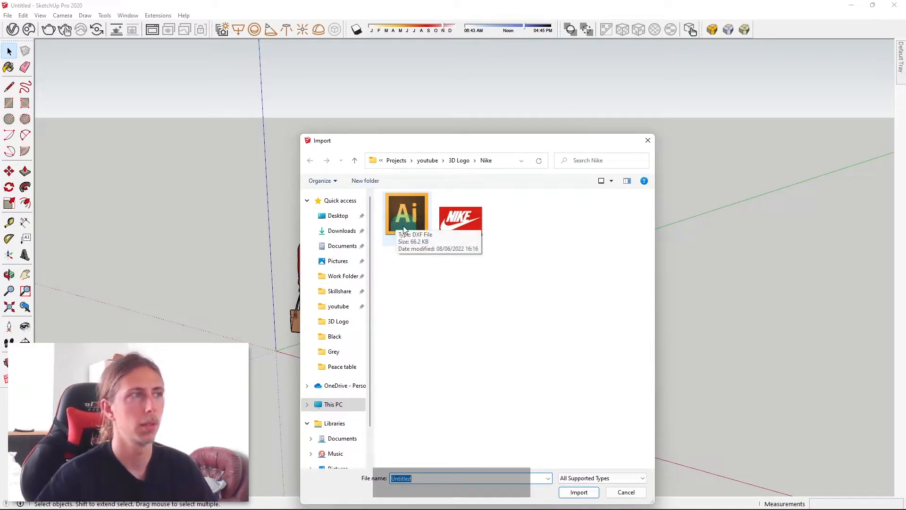
pyautogui.click(407, 216)
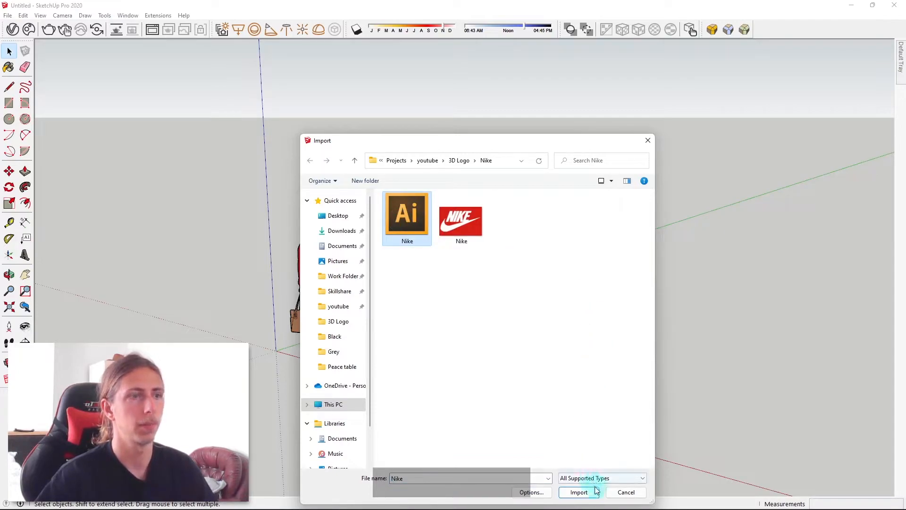
pyautogui.click(578, 491)
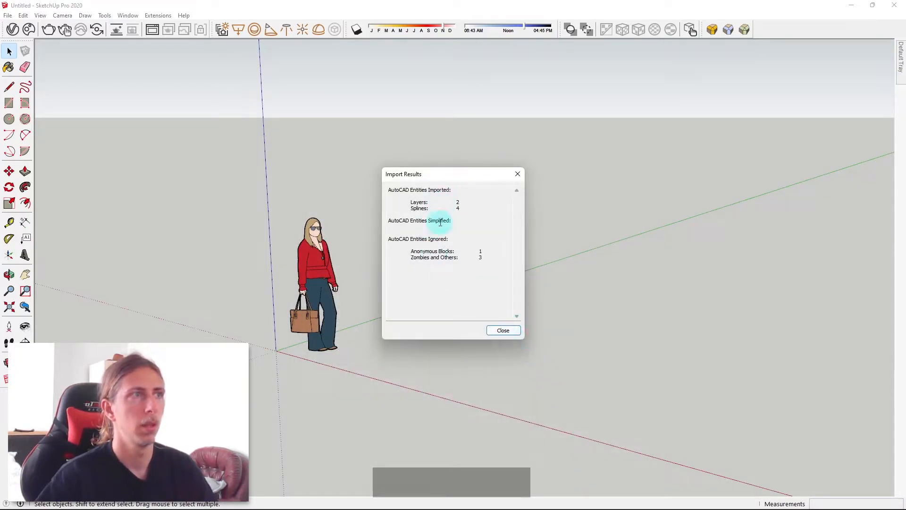
pyautogui.click(502, 330)
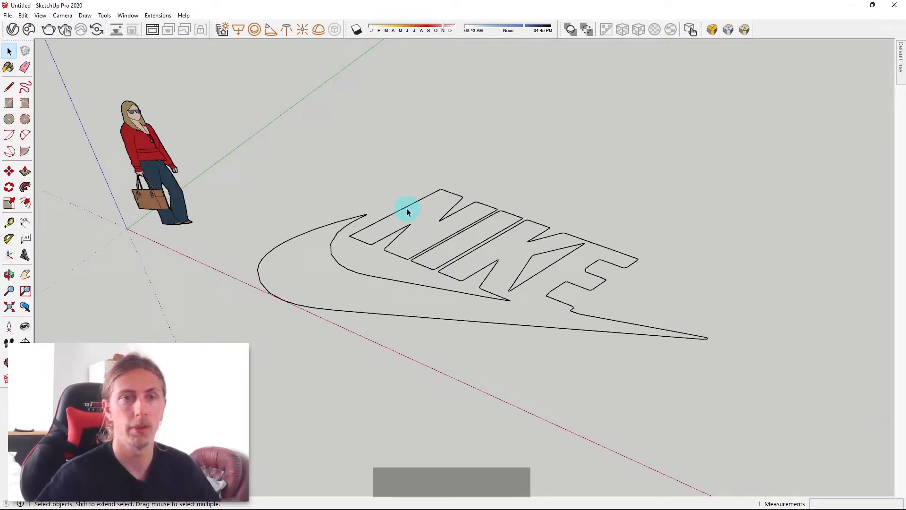
# Work on the imported Nike outline edges near the origin so faces start filling in
pyautogui.moveTo(407, 211); pyautogui.dragTo(489, 265)
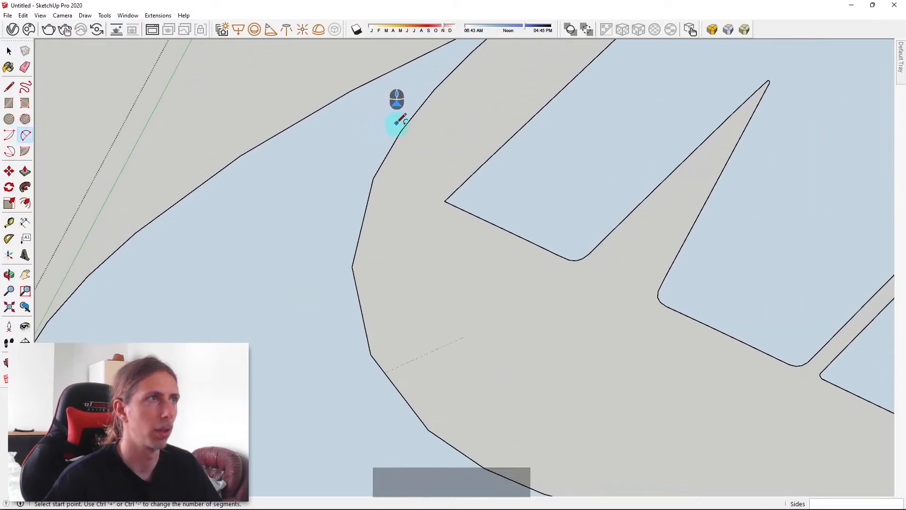
# Retrace an open logo edge so the lettering and swoosh outlines close into faces
pyautogui.click(352, 266)
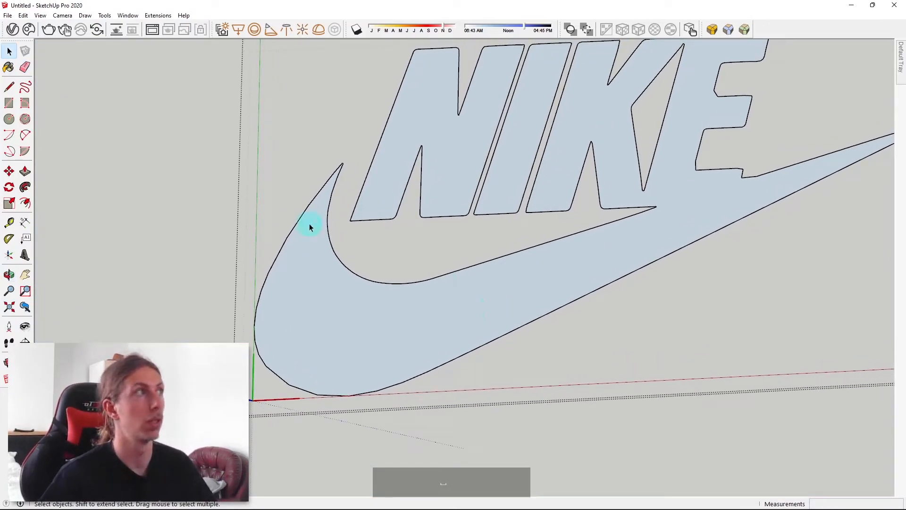
pyautogui.moveTo(25, 135)
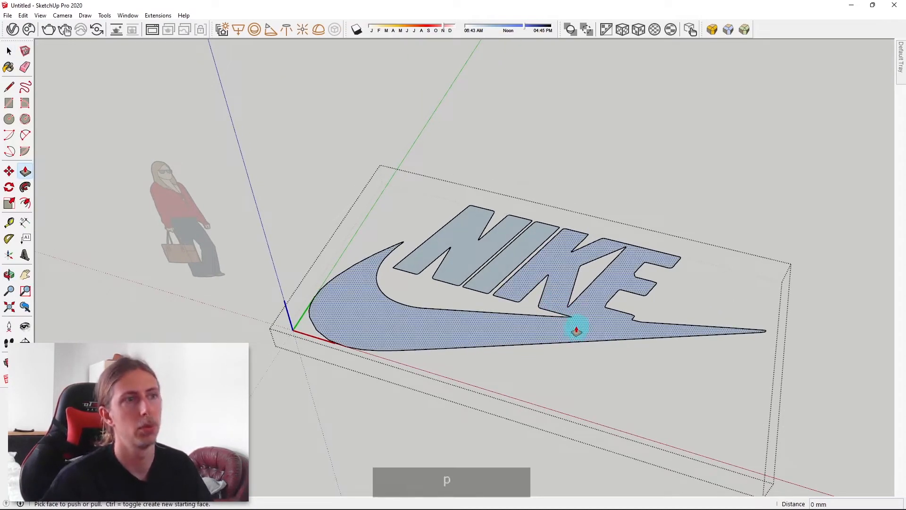
# Push/Pull the flat logo faces upward to give the Nike logo thickness
pyautogui.moveTo(578, 329); pyautogui.dragTo(580, 293)
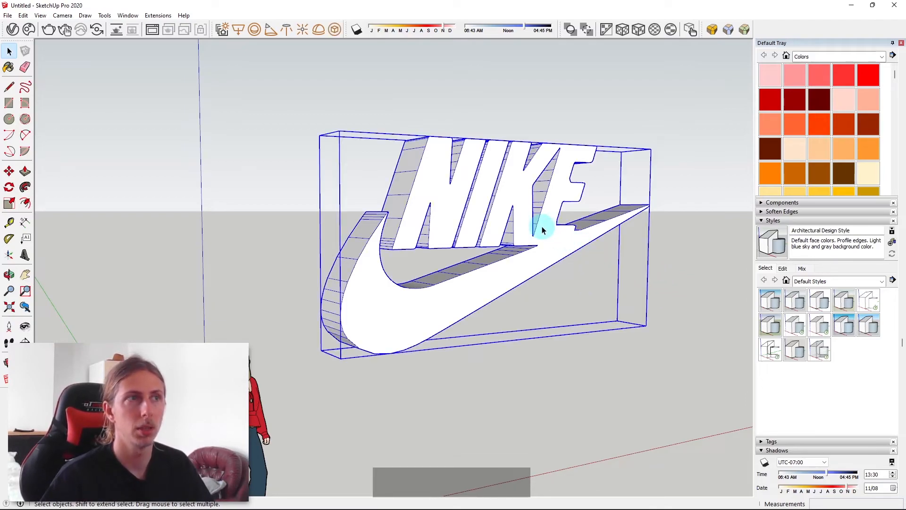
# Soften the logo's edges with Soften/Smooth Edges, angle between normals about 33 degrees
pyautogui.rightClick(545, 226)
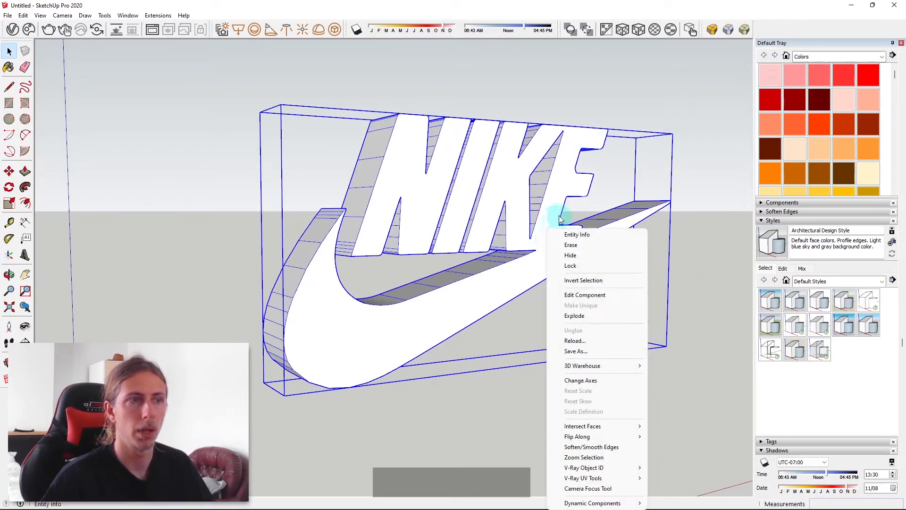
pyautogui.click(591, 446)
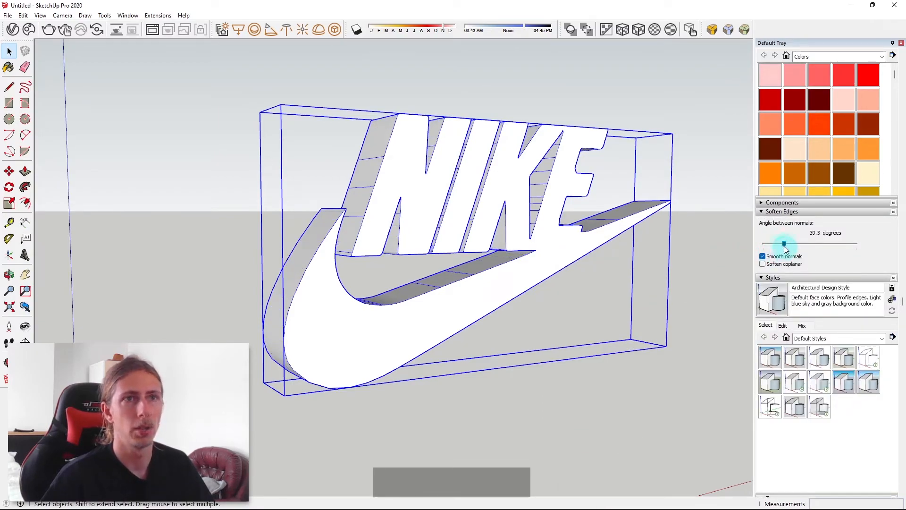
pyautogui.moveTo(784, 244); pyautogui.dragTo(834, 245)
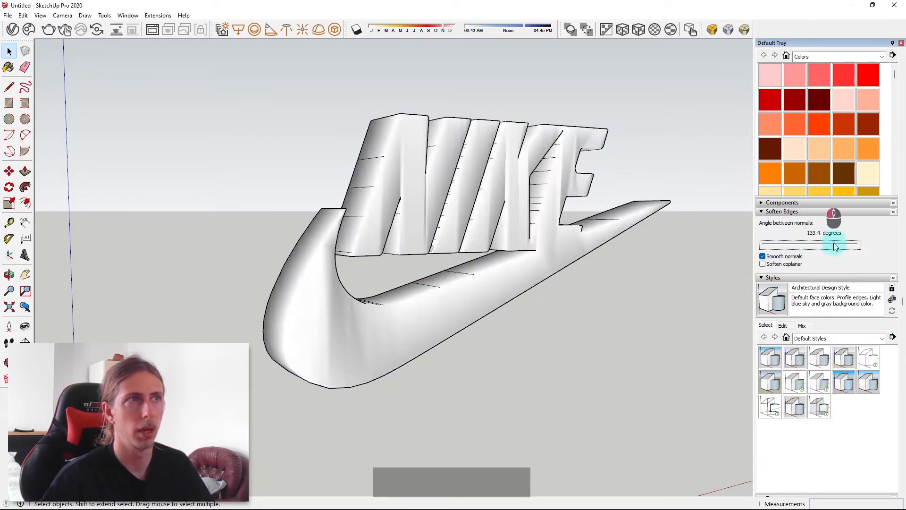
pyautogui.moveTo(838, 245); pyautogui.dragTo(780, 245)
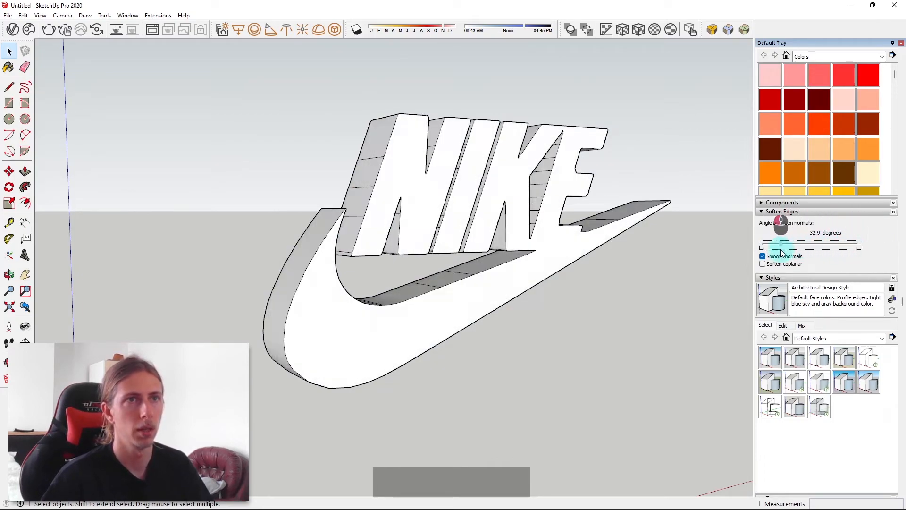
pyautogui.click(762, 263)
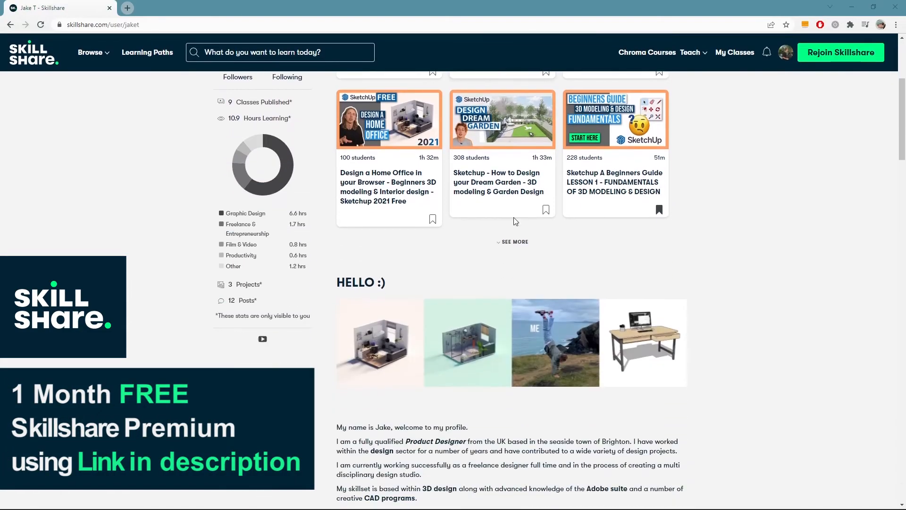
# Scroll the profile and open the 'Vray Rendering for SketchUp - Beginner to Advanced' class
pyautogui.scroll(-3)
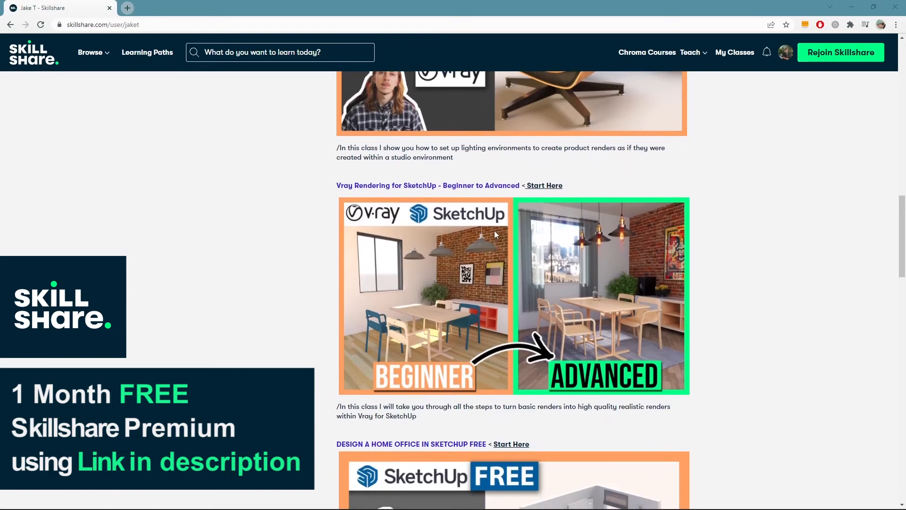
pyautogui.scroll(-3)
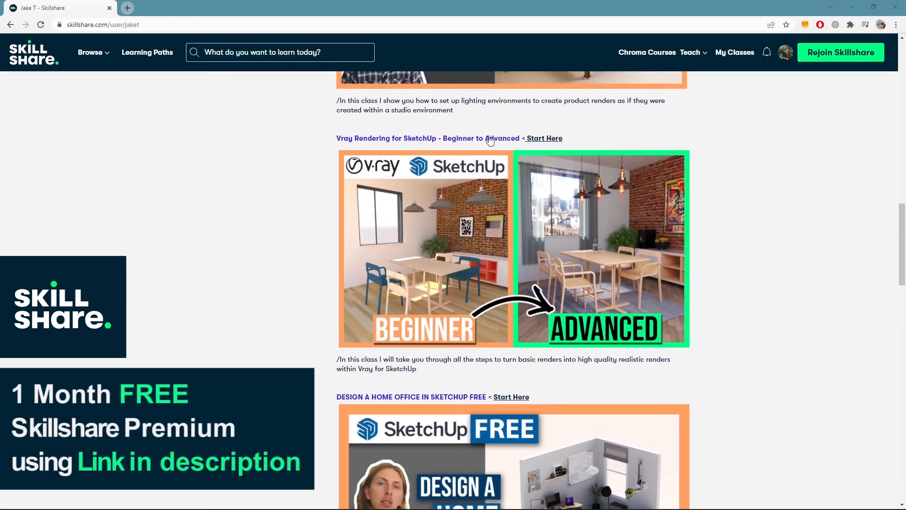
pyautogui.click(425, 139)
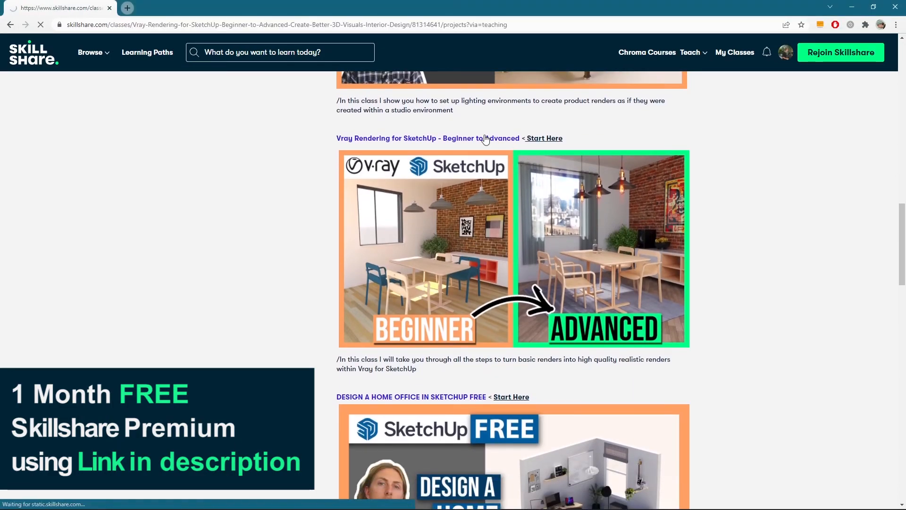